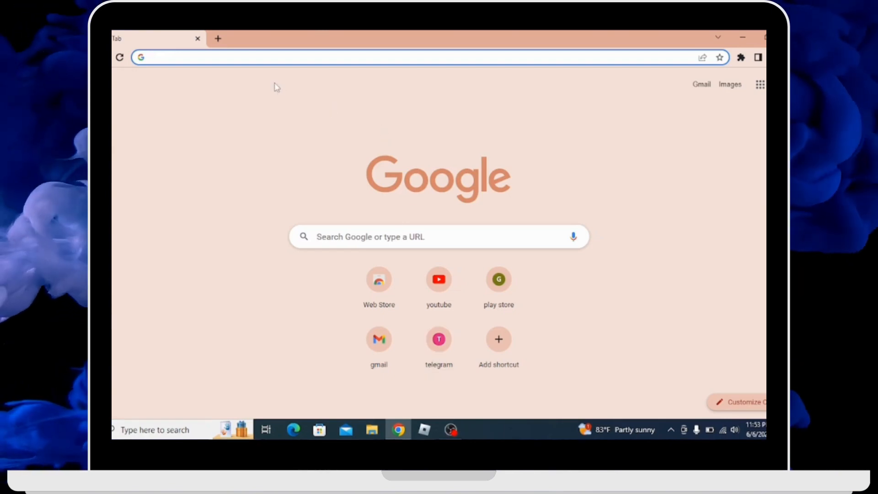
Run a web search for "deezer login" from the address bar.
text(deezer login)
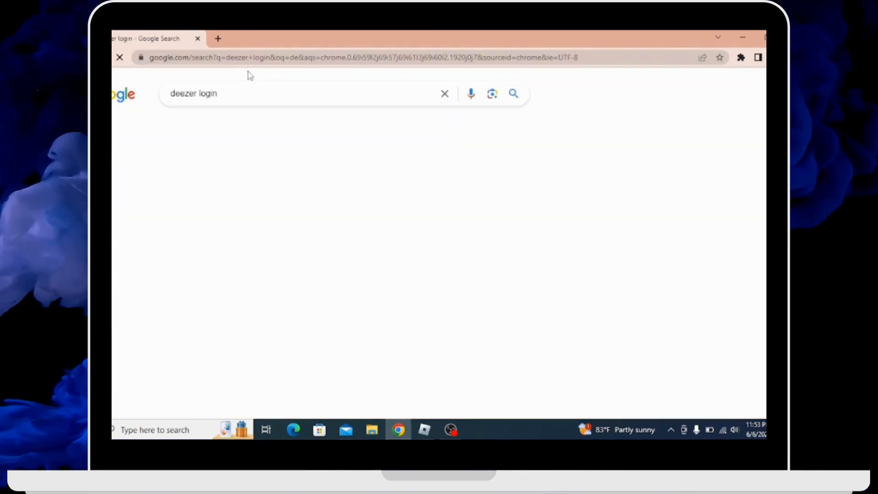
key(Enter)
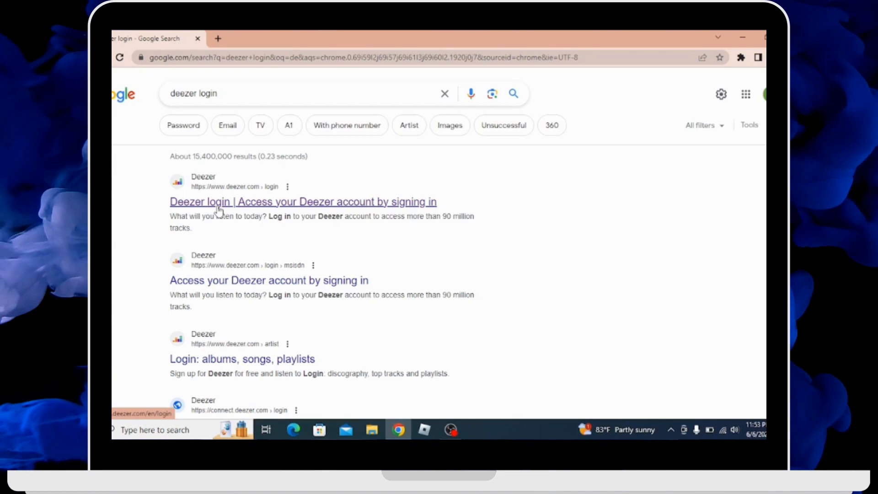
Follow the top "Deezer login | Access your Deezer account" result to the login page.
click(303, 201)
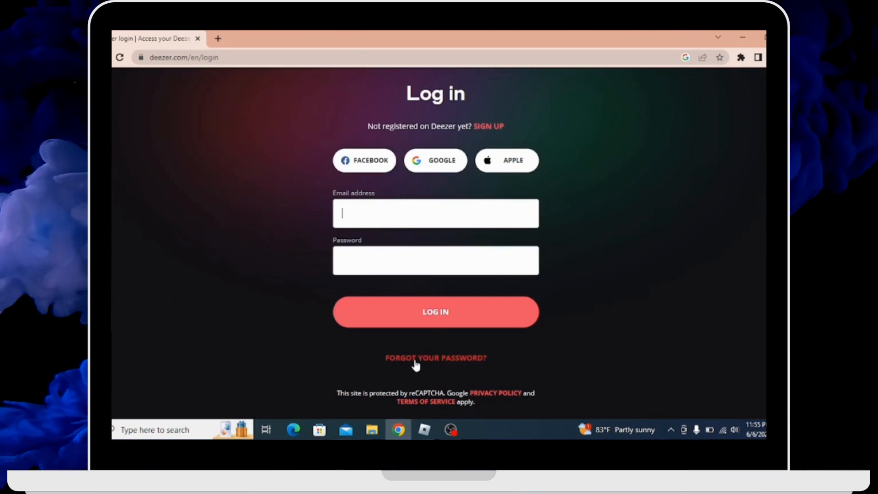
mouse_move(457, 364)
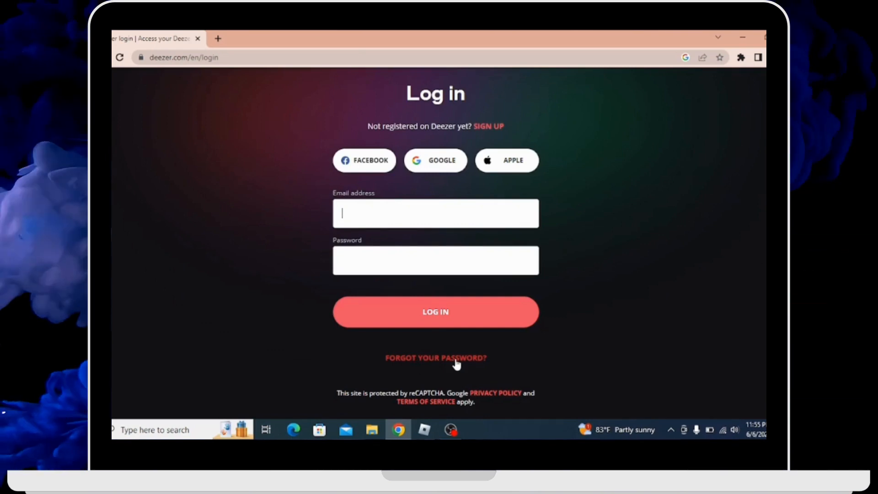